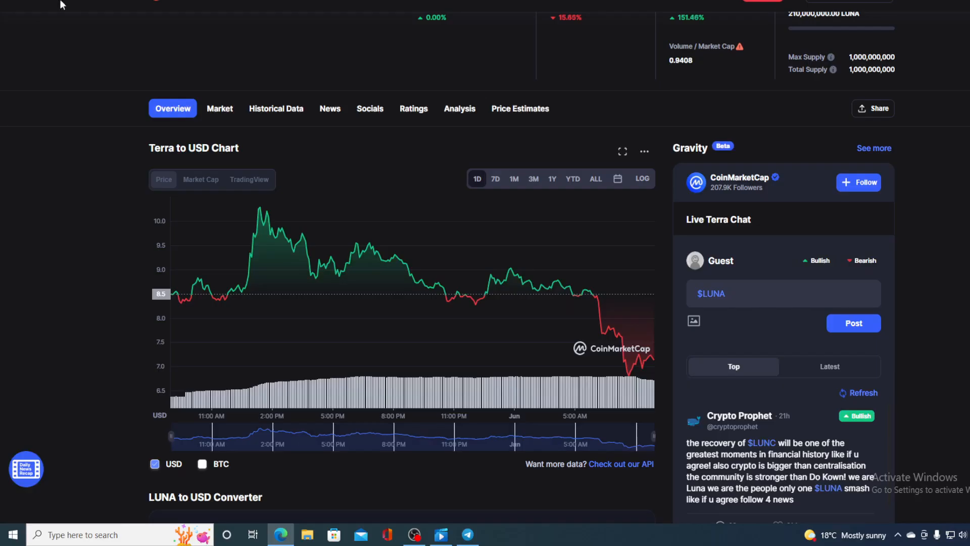
# Read the Markets Insider luna relaunch article, highlighting 'Terra', down to Kwon's new-blockchain plan
pyautogui.scroll(3)
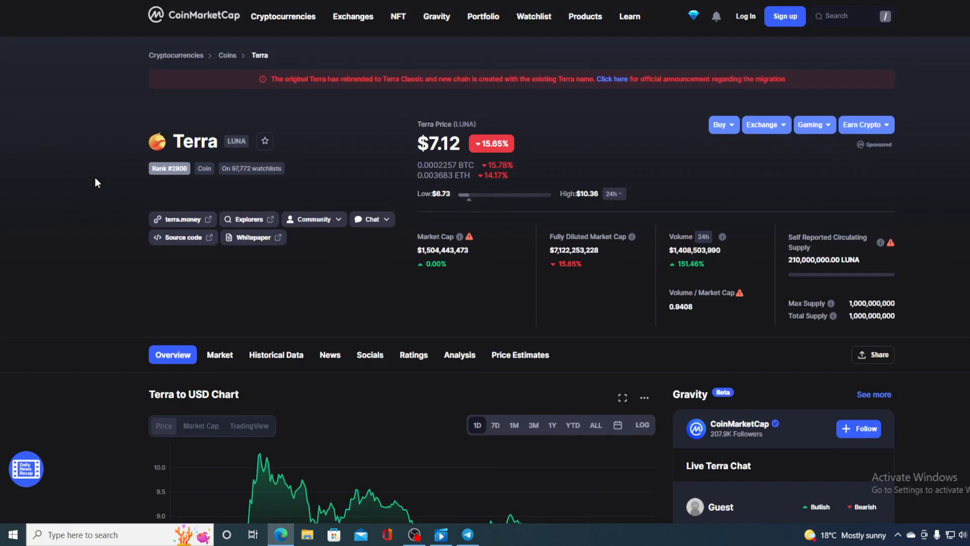
pyautogui.doubleClick(195, 141)
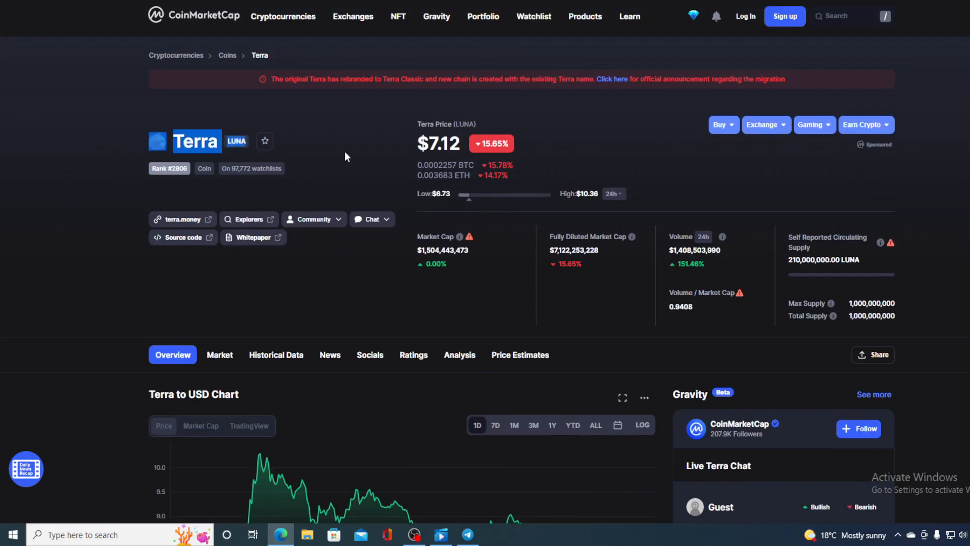
pyautogui.scroll(-3)
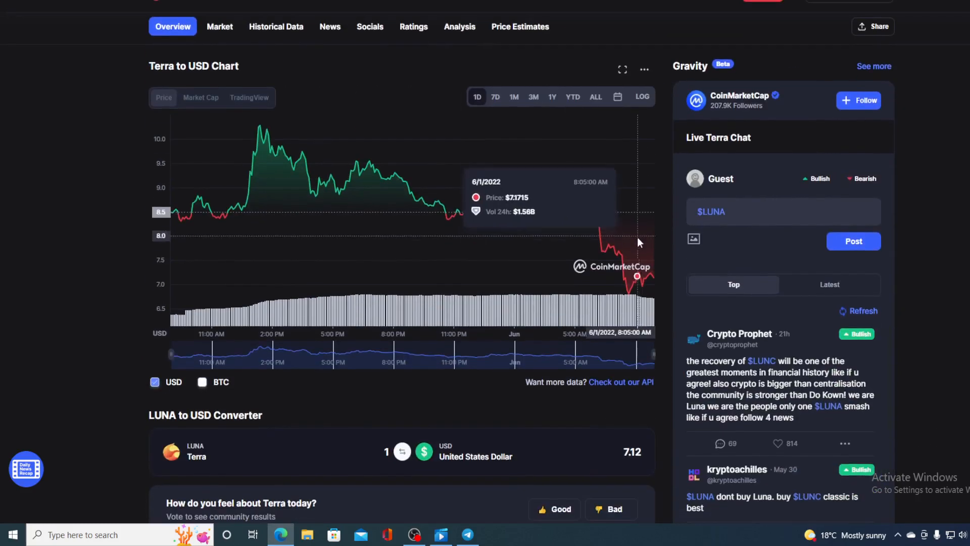
pyautogui.moveTo(655, 281)
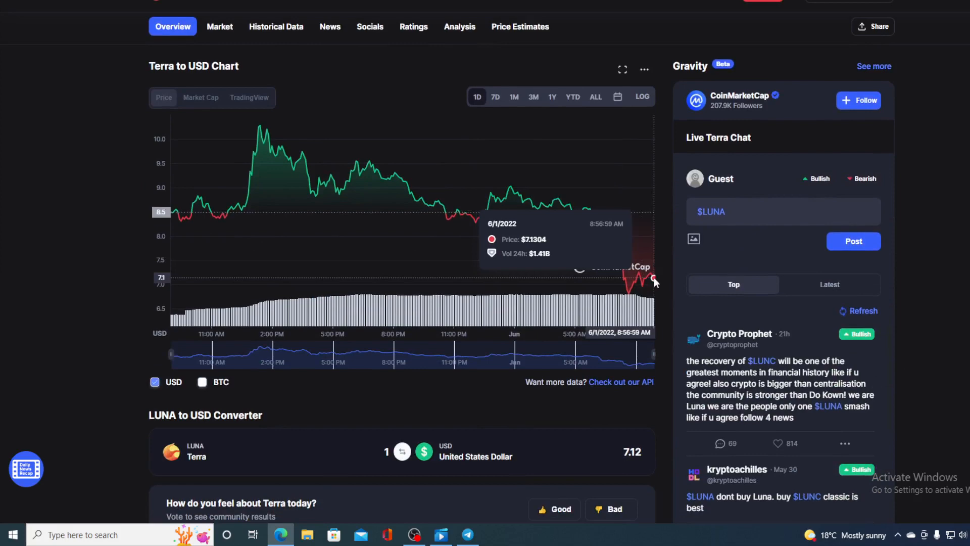
pyautogui.moveTo(654, 279)
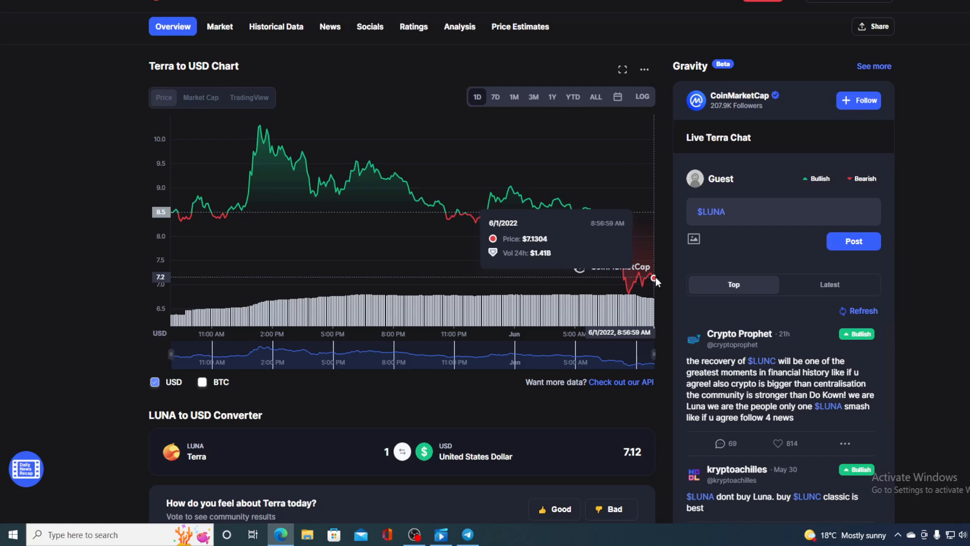
pyautogui.scroll(3)
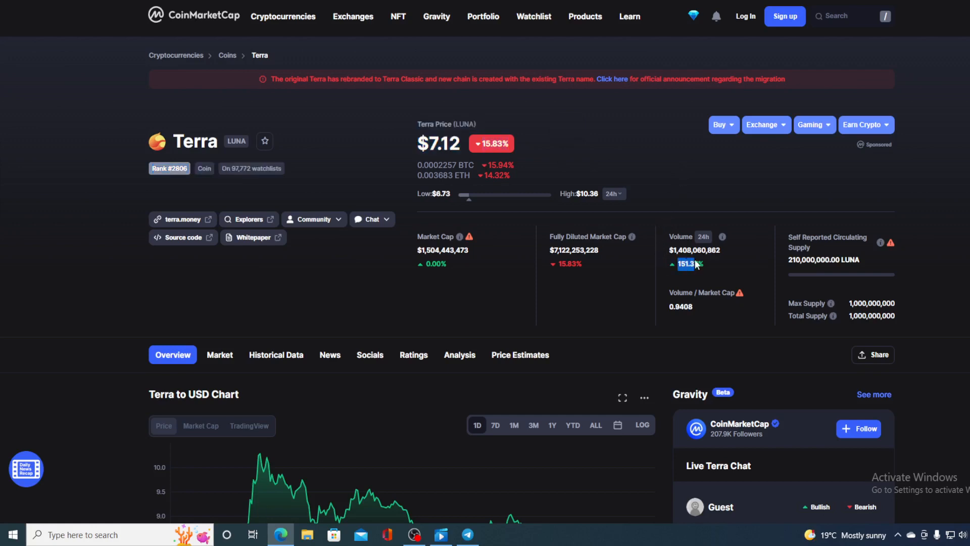
pyautogui.moveTo(736, 271)
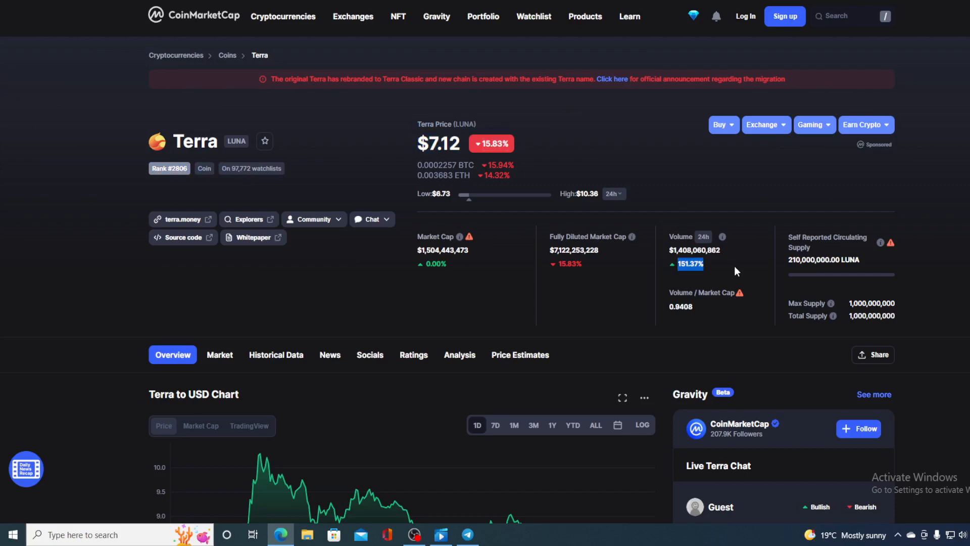
pyautogui.moveTo(617, 278)
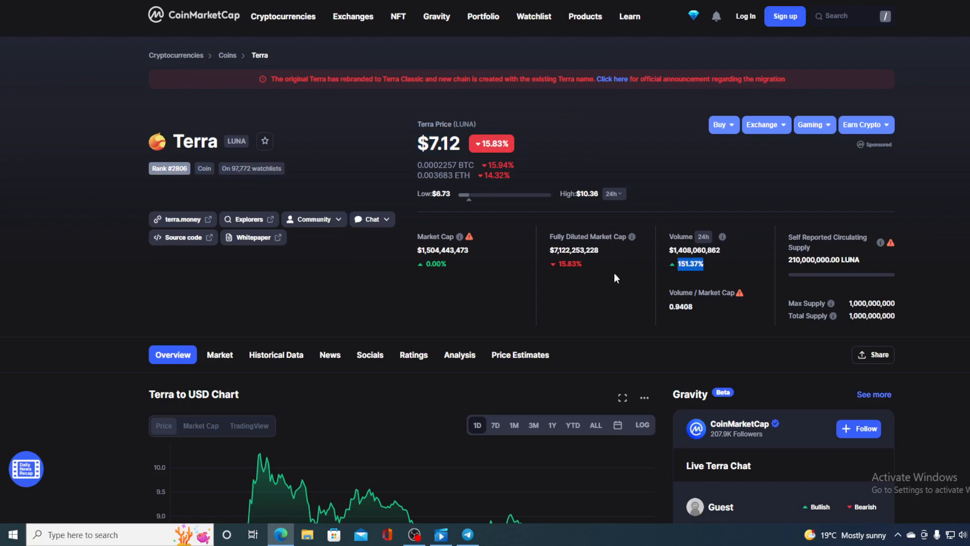
pyautogui.scroll(-3)
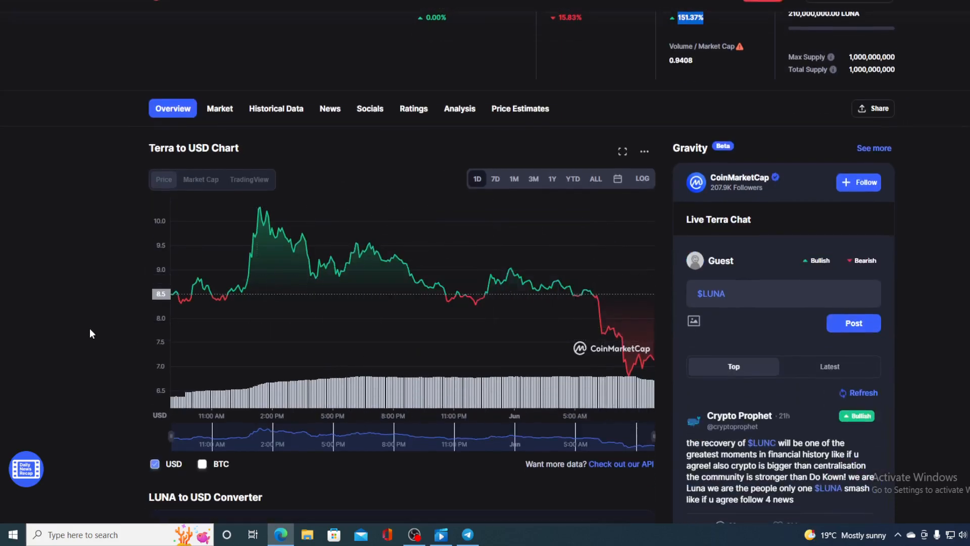
pyautogui.moveTo(170, 302)
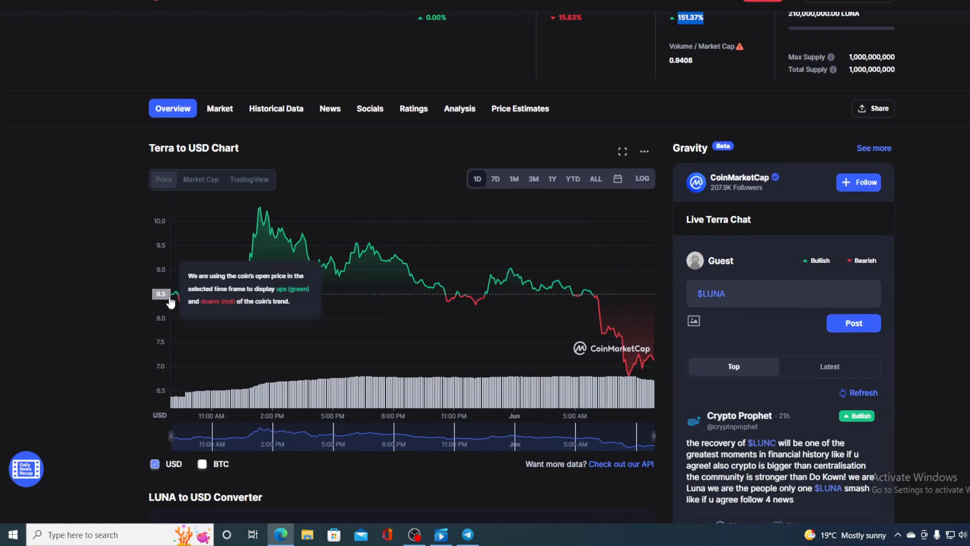
pyautogui.moveTo(198, 285)
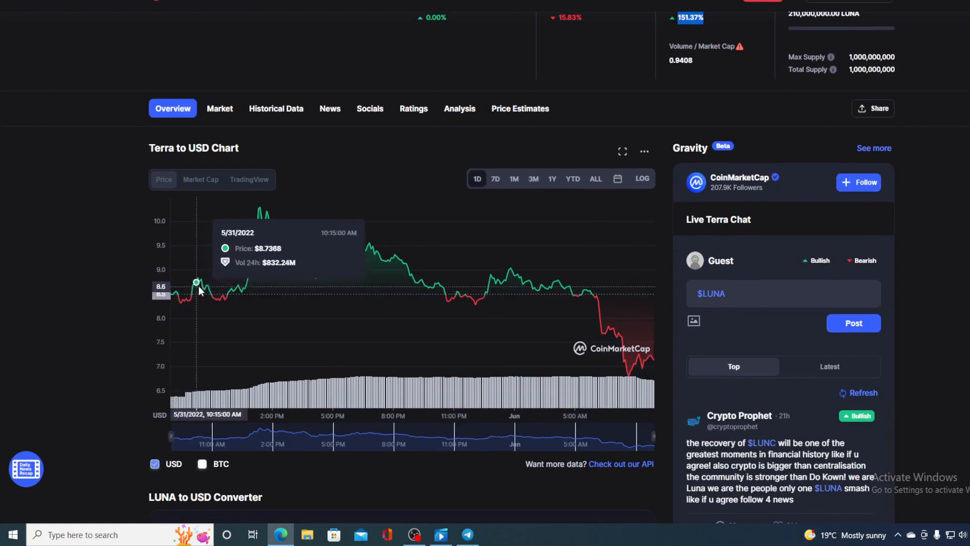
pyautogui.moveTo(260, 207)
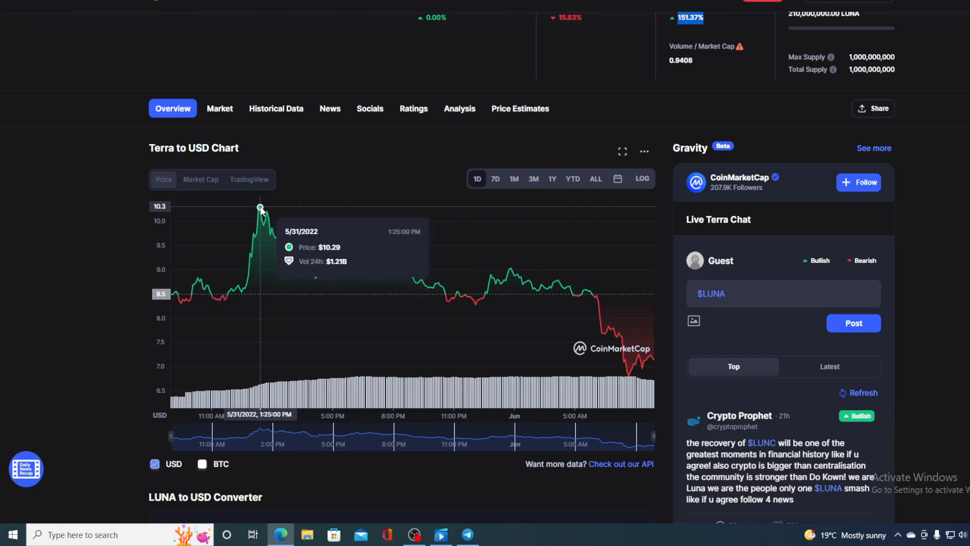
pyautogui.moveTo(347, 262)
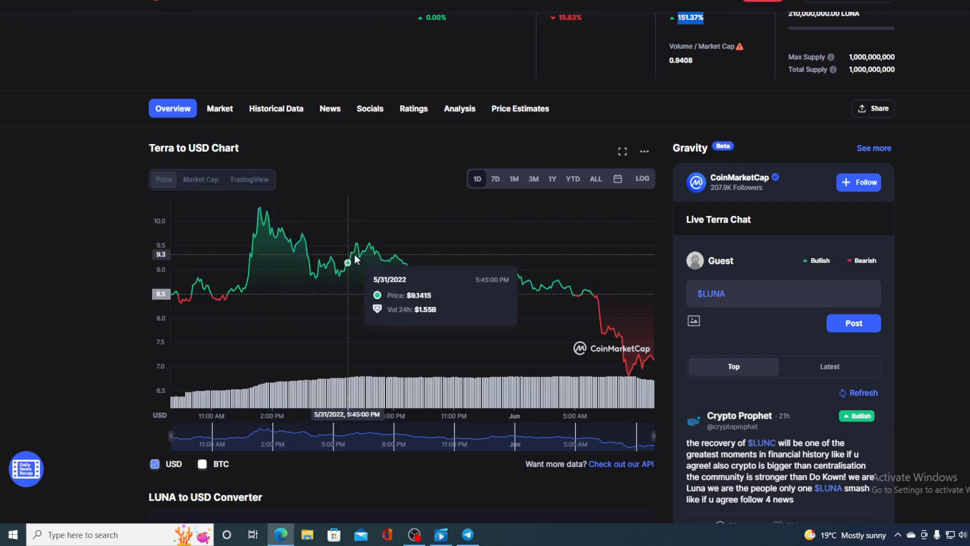
pyautogui.moveTo(668, 327)
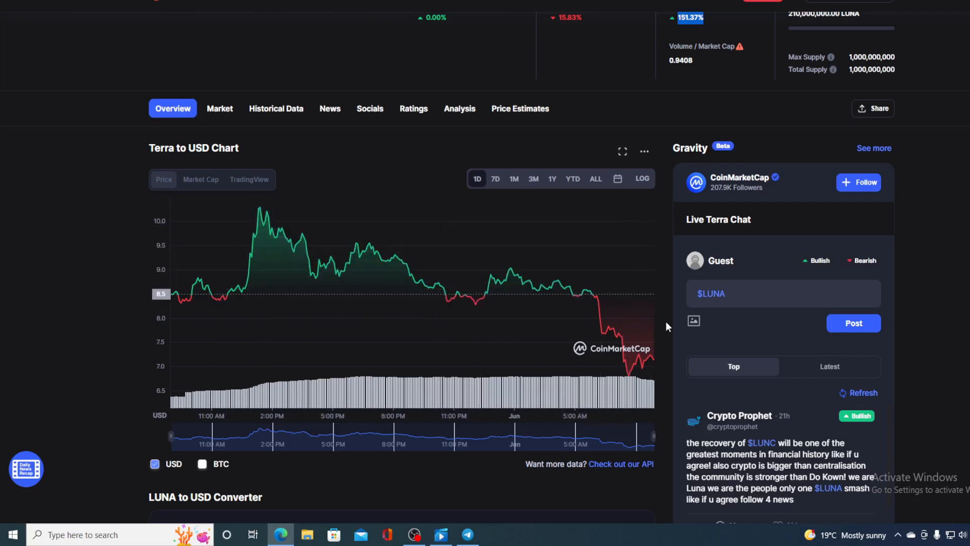
pyautogui.moveTo(653, 362)
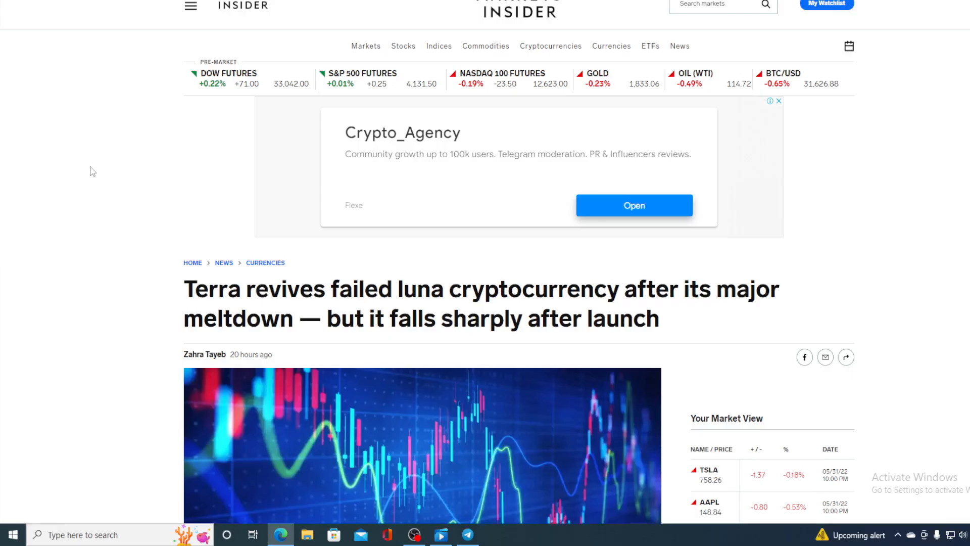
pyautogui.scroll(-3)
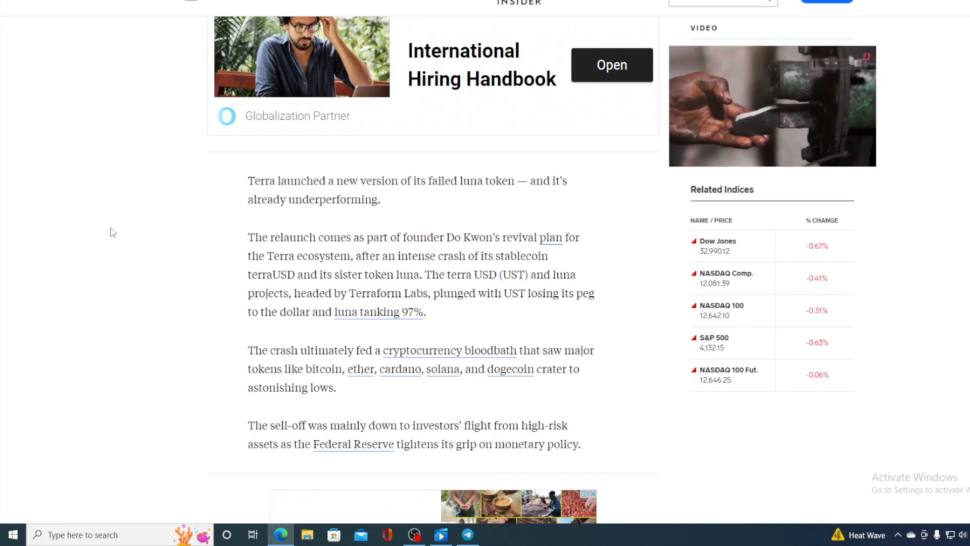
pyautogui.scroll(-3)
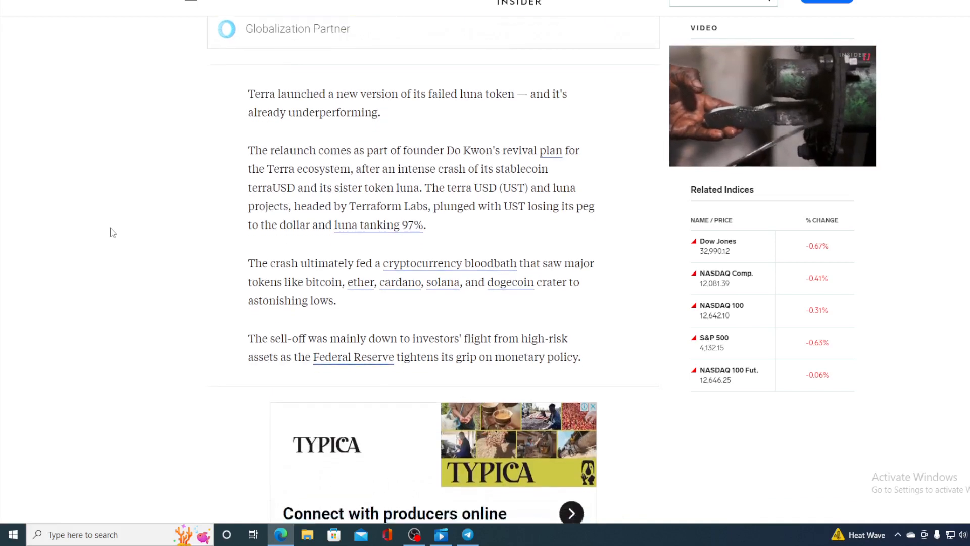
pyautogui.scroll(-3)
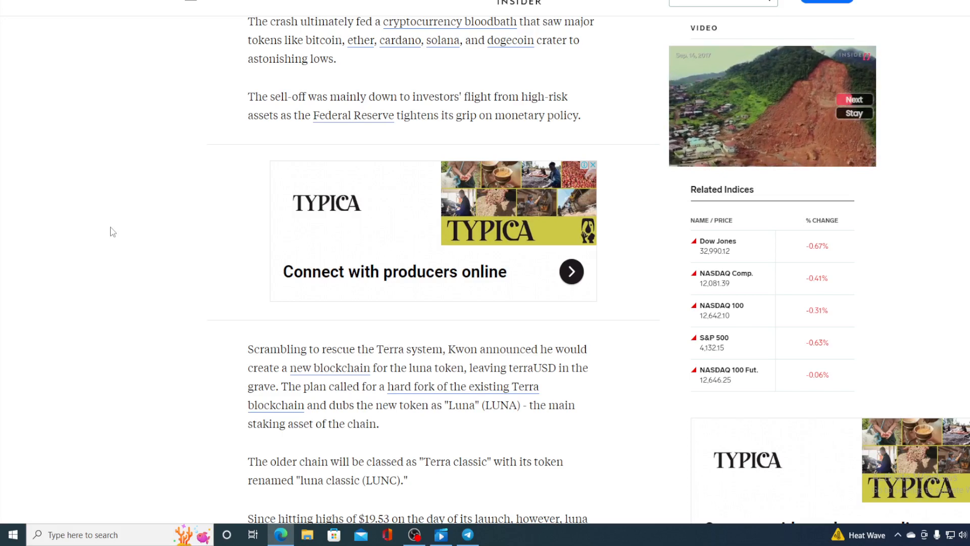
pyautogui.scroll(-3)
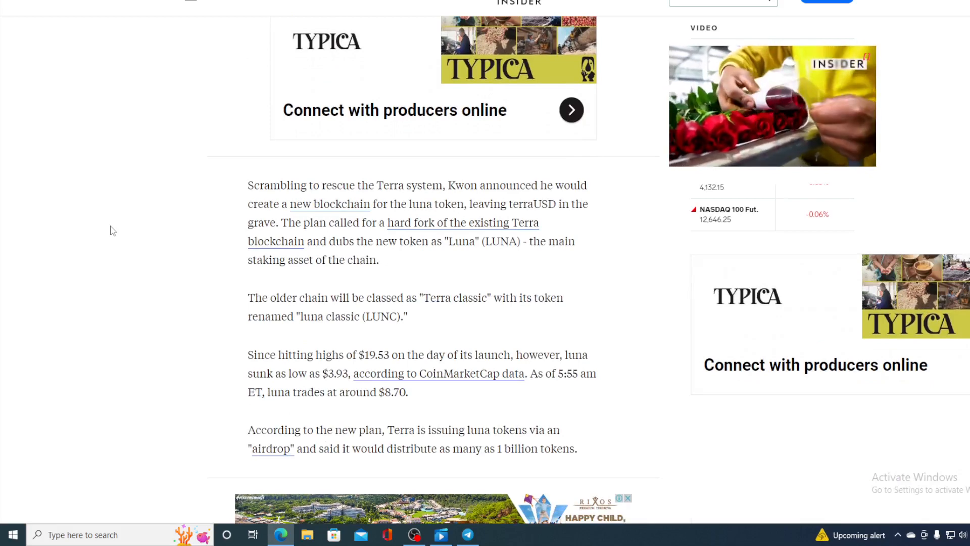
pyautogui.scroll(-3)
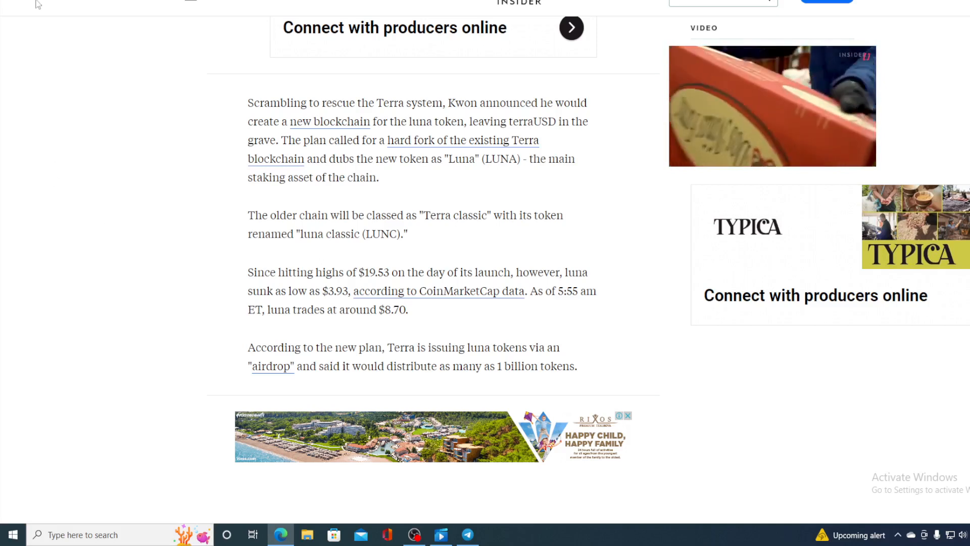
pyautogui.click(439, 291)
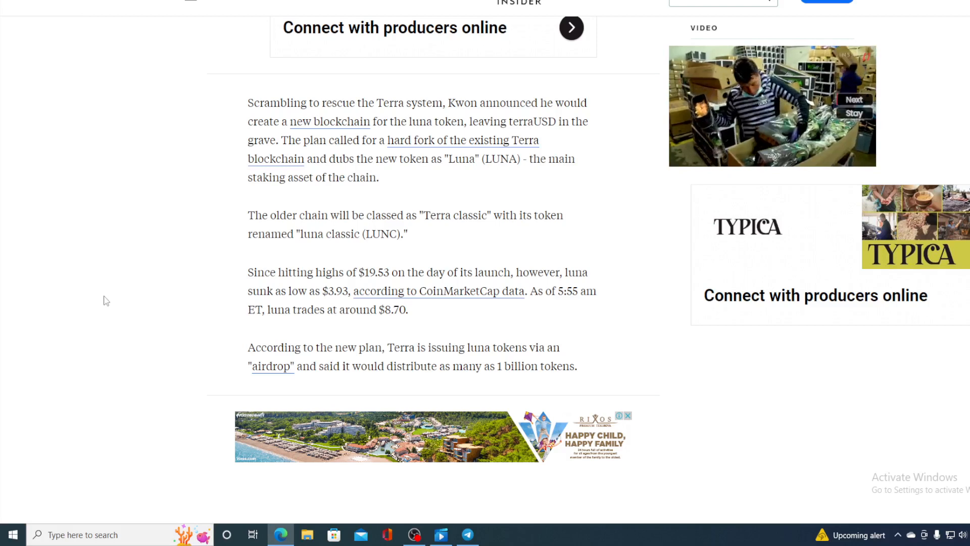
pyautogui.scroll(-3)
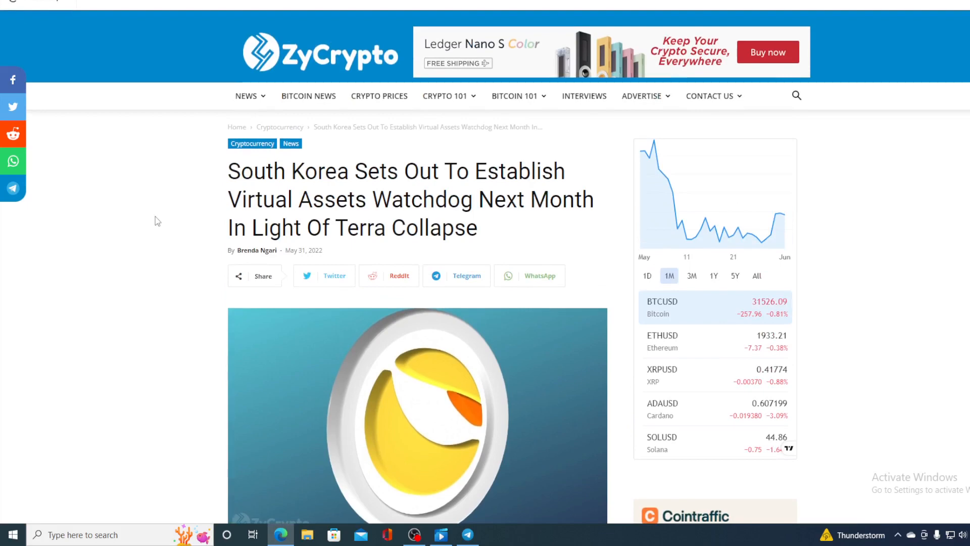
# Scroll down the ZyCrypto South Korea virtual assets watchdog article
pyautogui.scroll(-3)
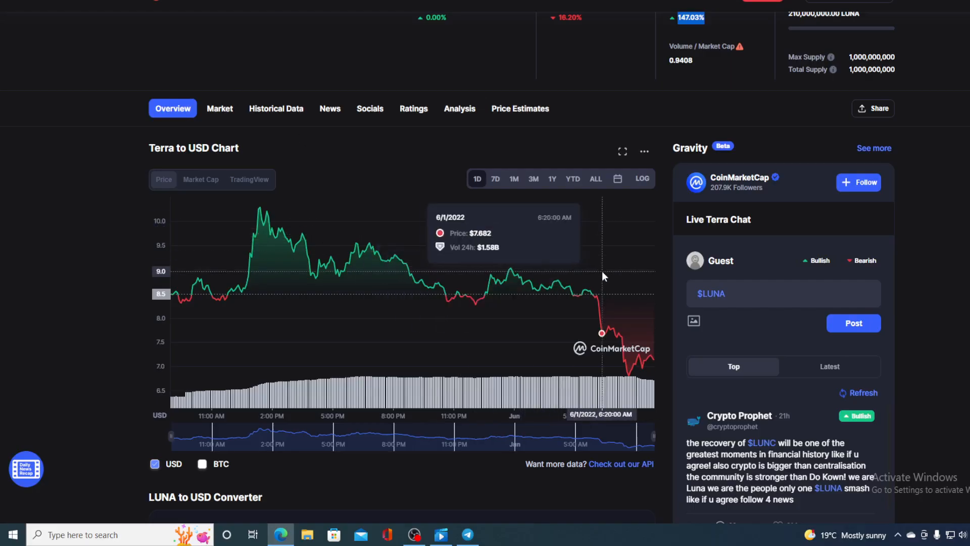
pyautogui.moveTo(634, 377)
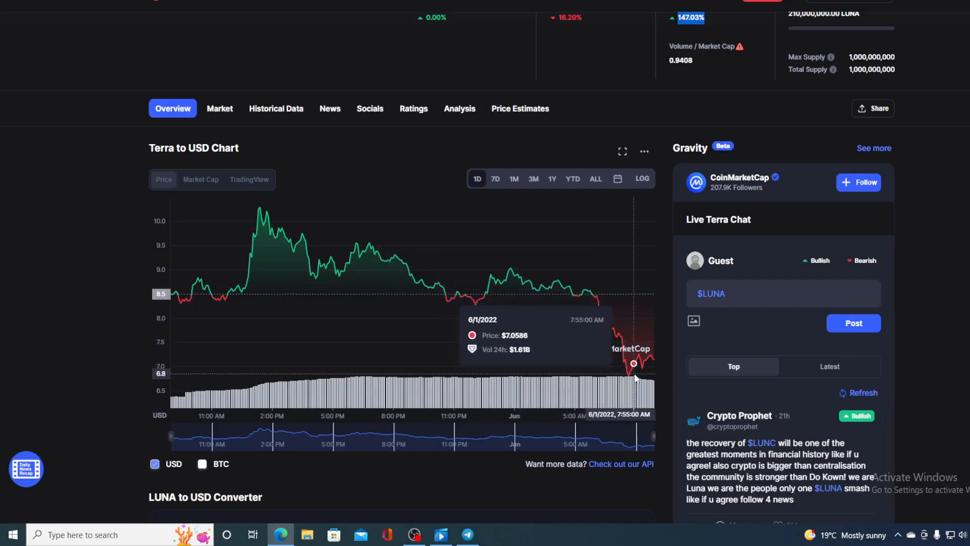
pyautogui.moveTo(653, 364)
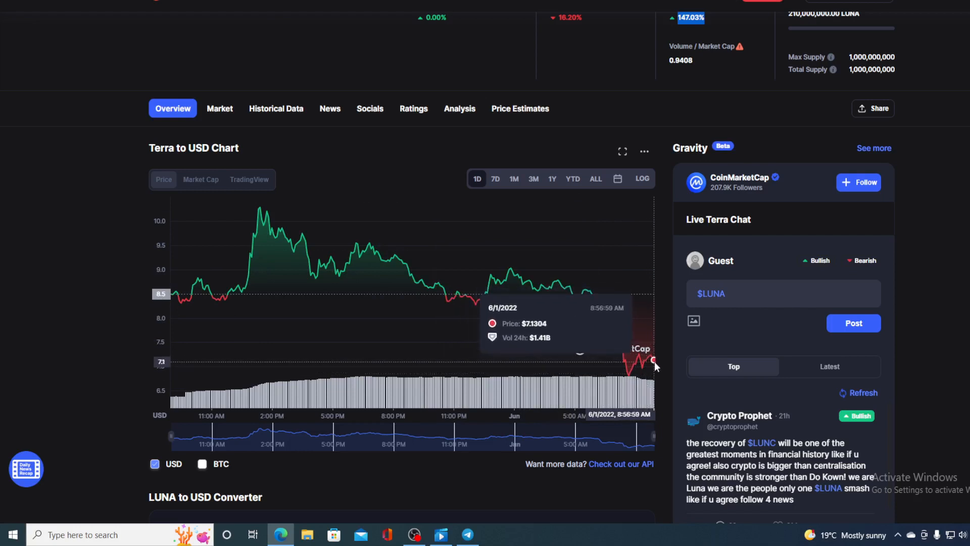
pyautogui.moveTo(651, 359)
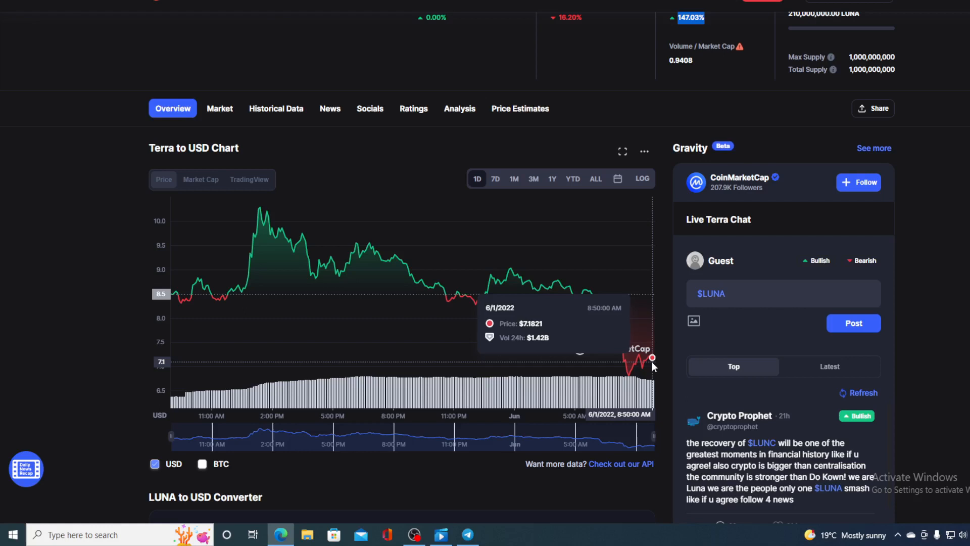
pyautogui.moveTo(646, 348)
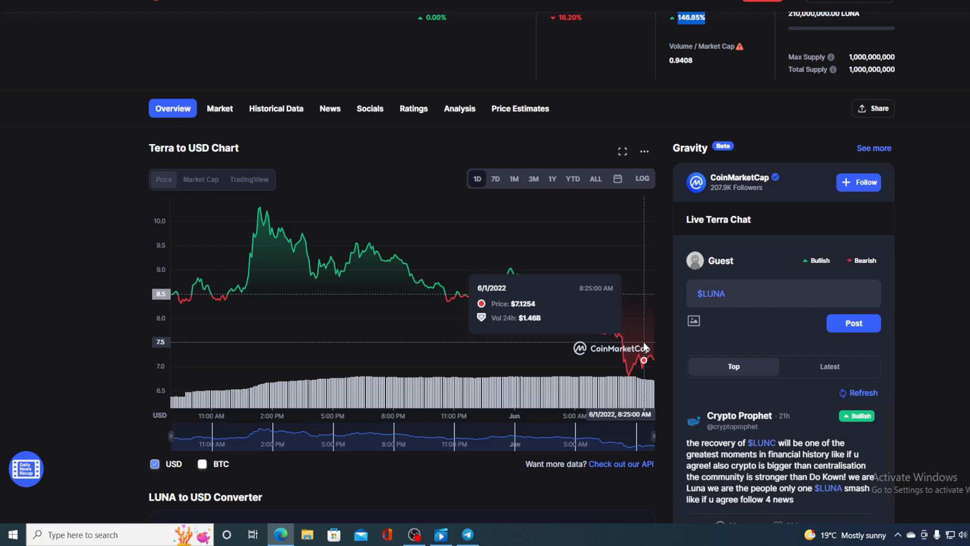
pyautogui.moveTo(502, 283)
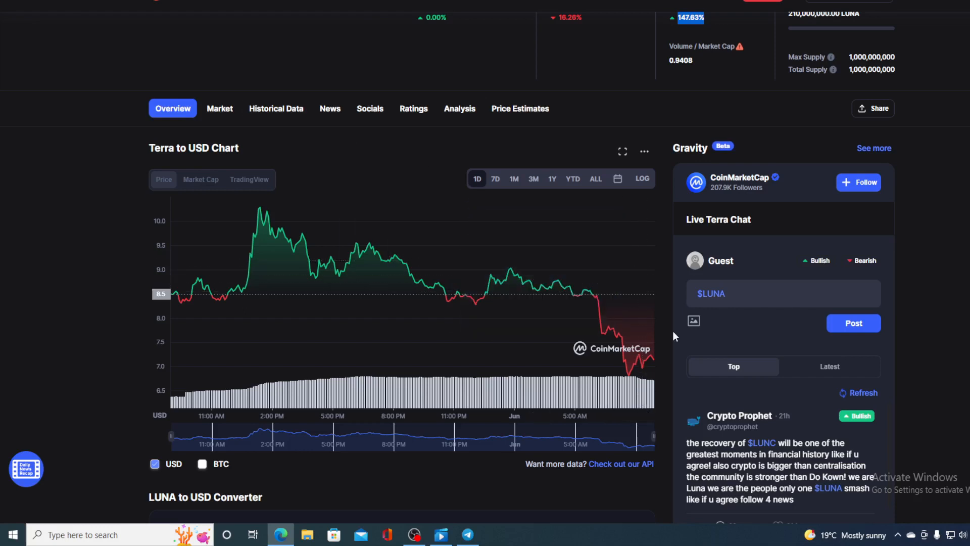
pyautogui.moveTo(667, 349)
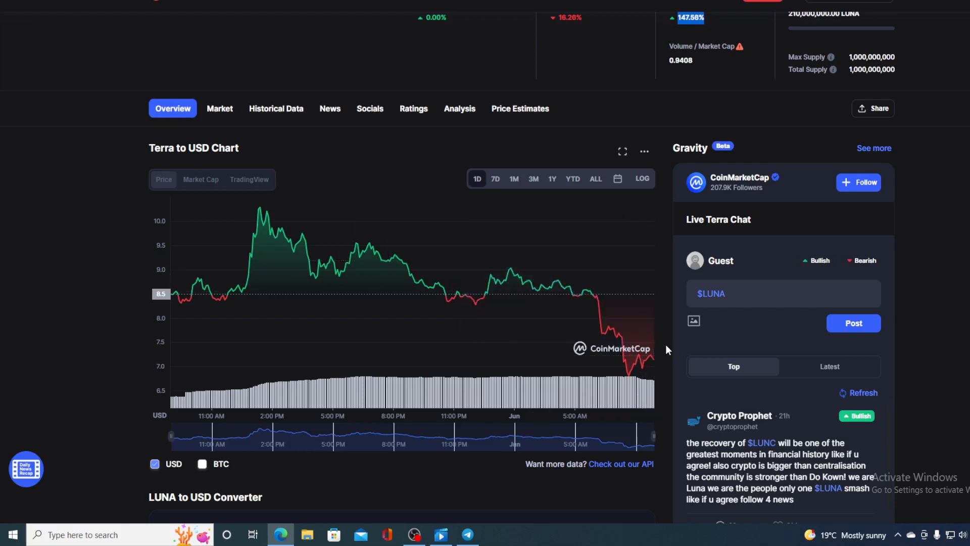
pyautogui.moveTo(661, 320)
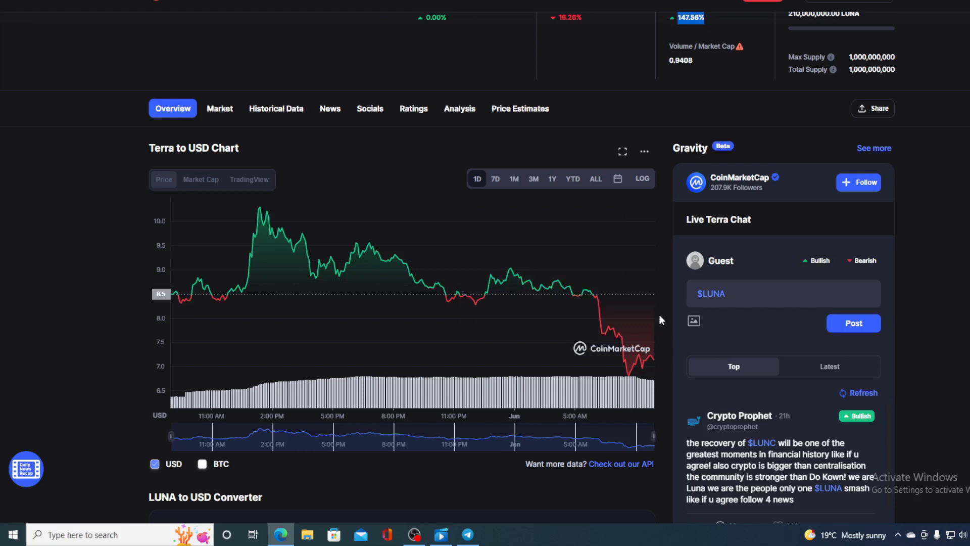
pyautogui.moveTo(662, 360)
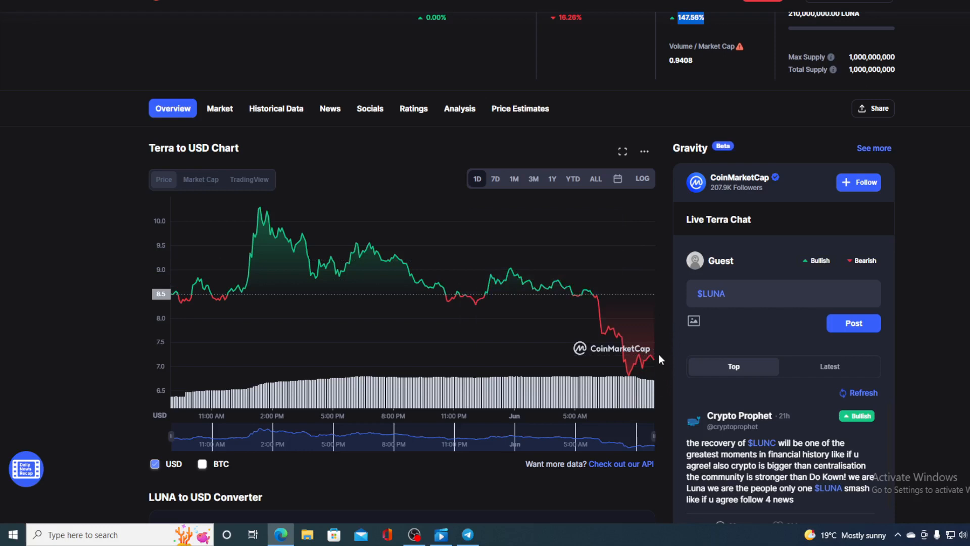
pyautogui.moveTo(655, 360)
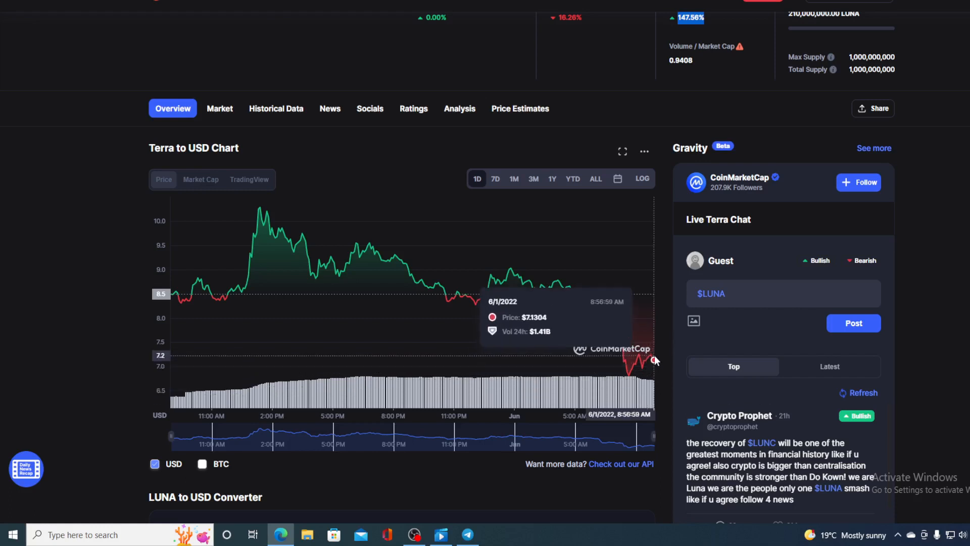
pyautogui.moveTo(655, 385)
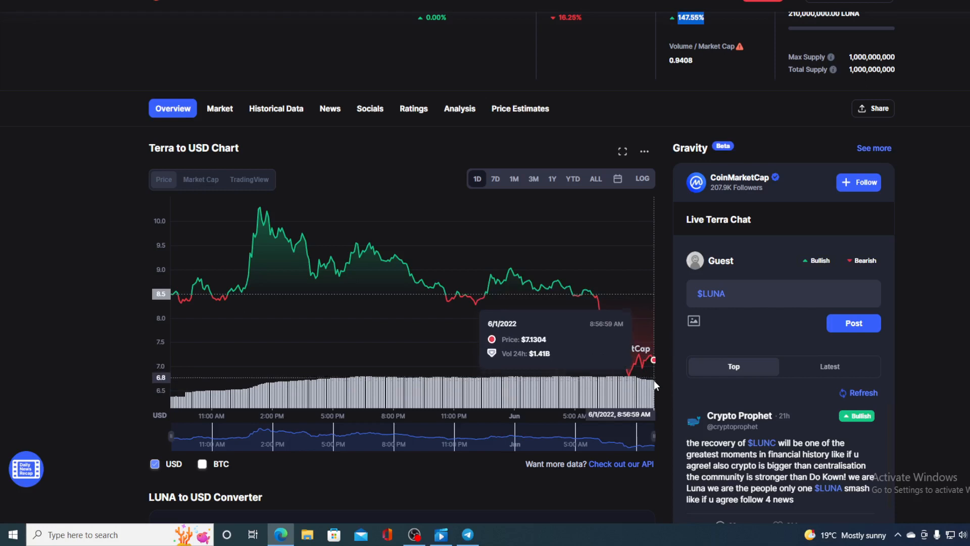
pyautogui.moveTo(656, 402)
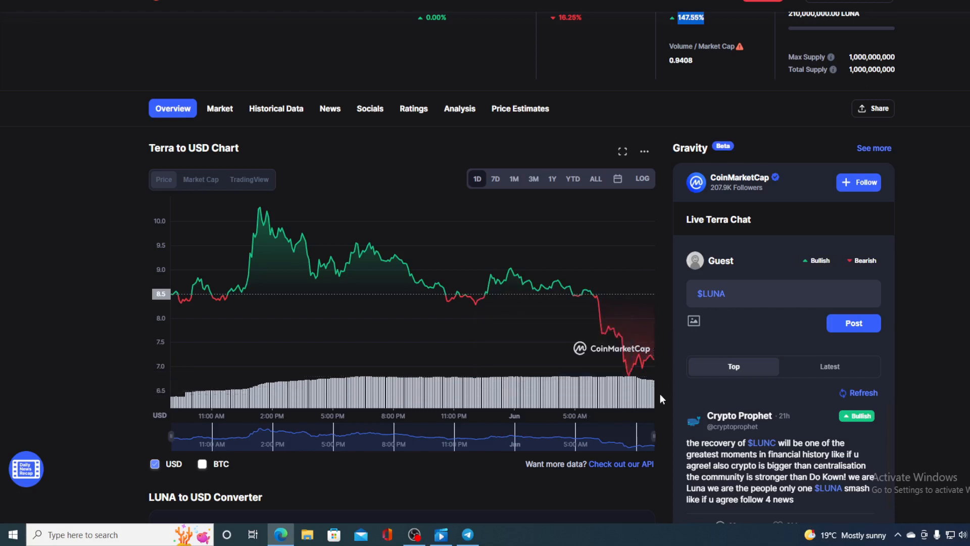
pyautogui.moveTo(653, 302)
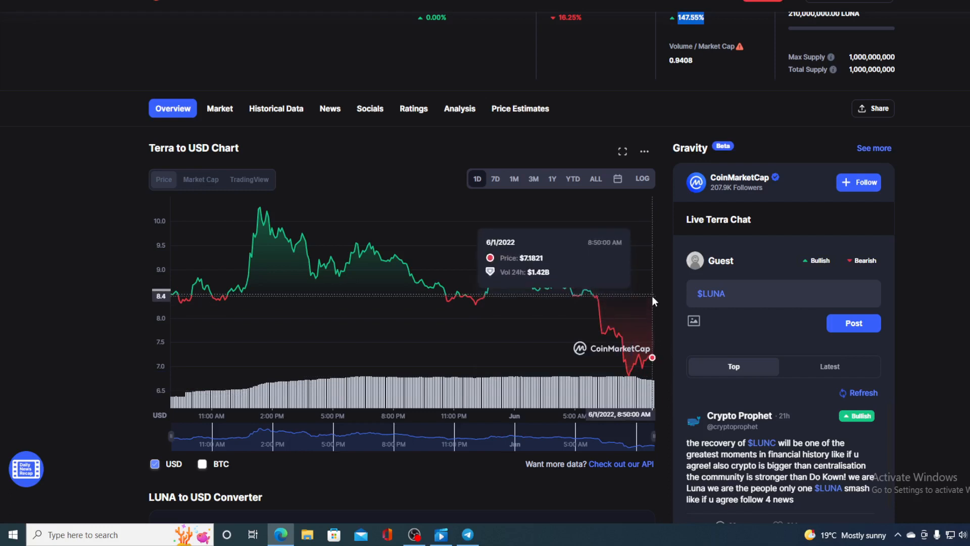
pyautogui.moveTo(664, 350)
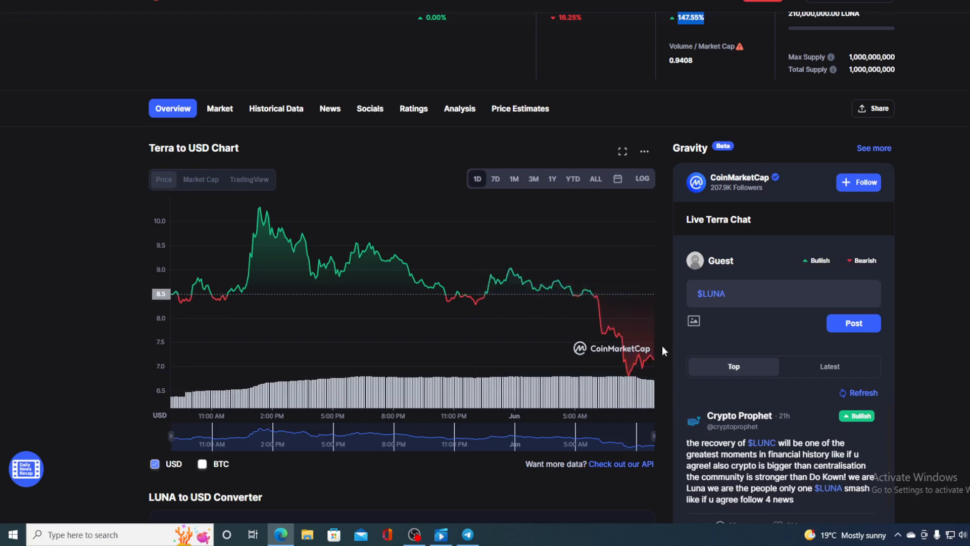
pyautogui.moveTo(661, 363)
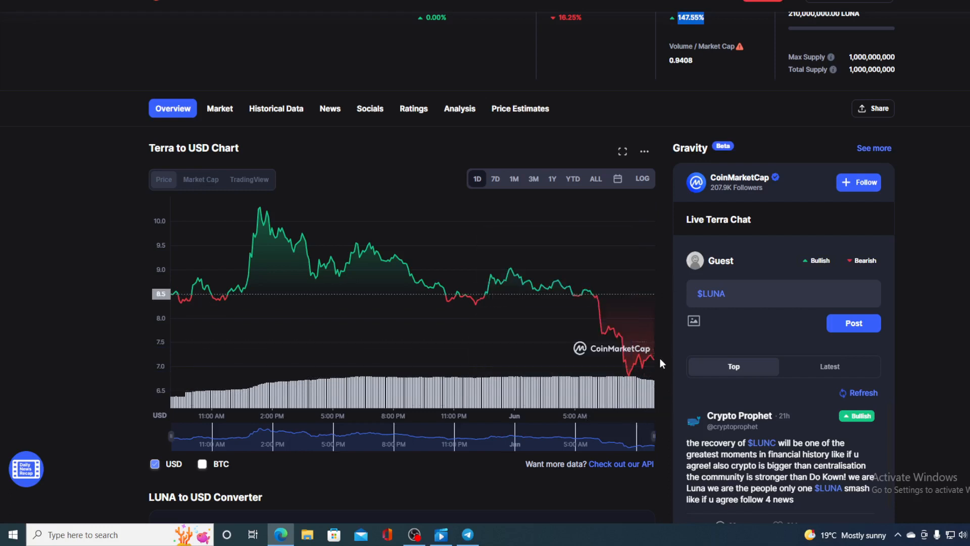